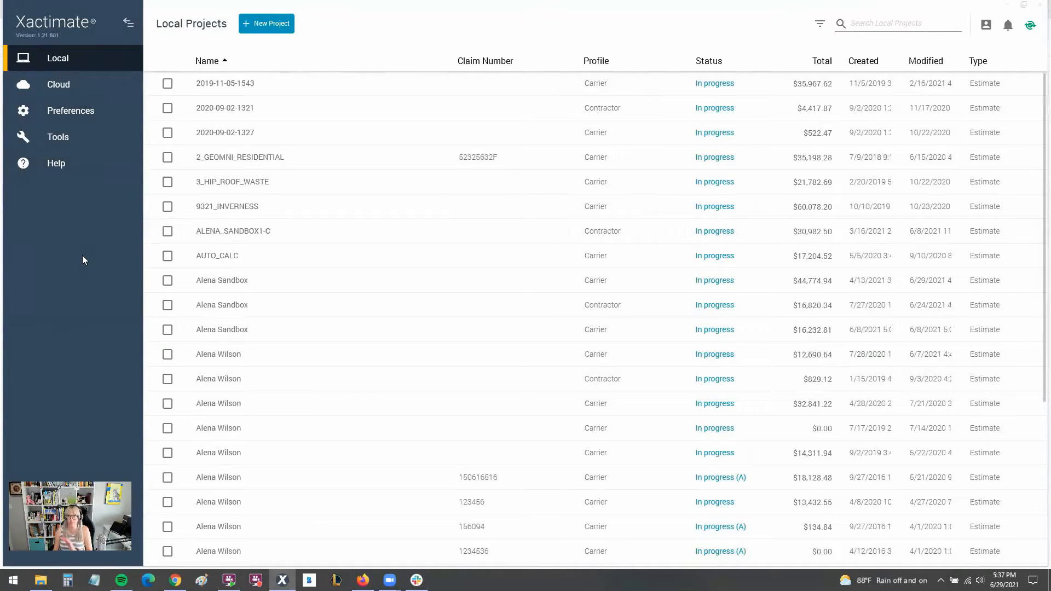
mouse_move(92, 217)
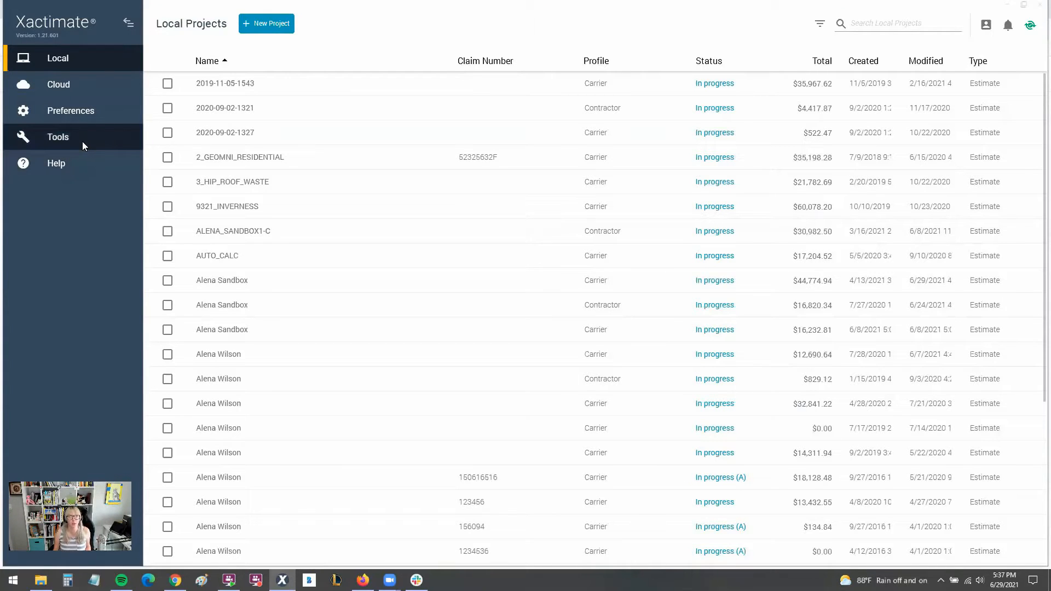
Go to the Tools page from the left navigation sidebar
click(58, 137)
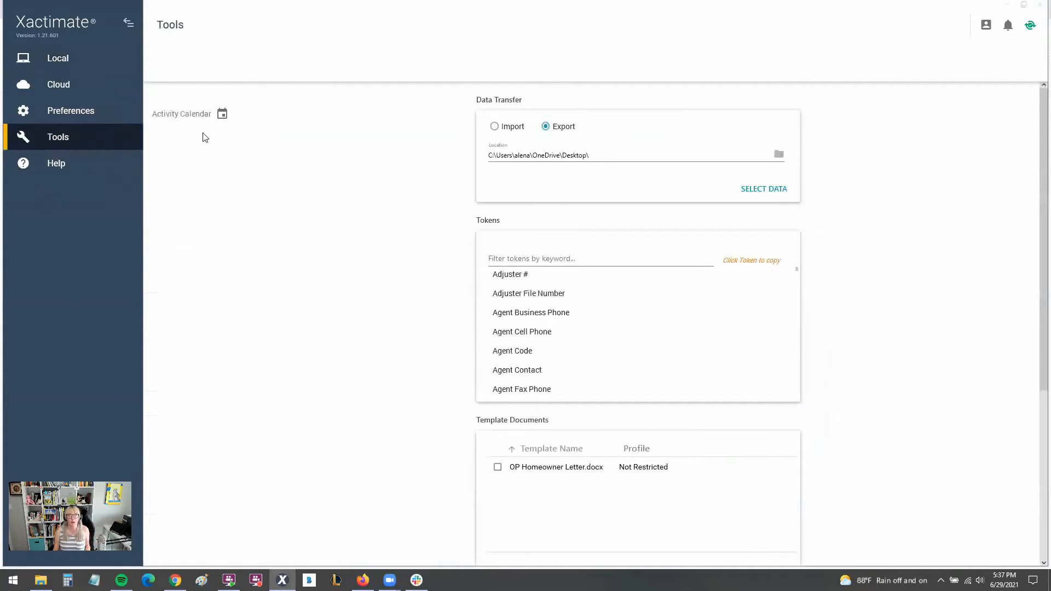
Set data transfer to Import from Desktop and list the importable 1_LAM_SUPP macro
click(494, 126)
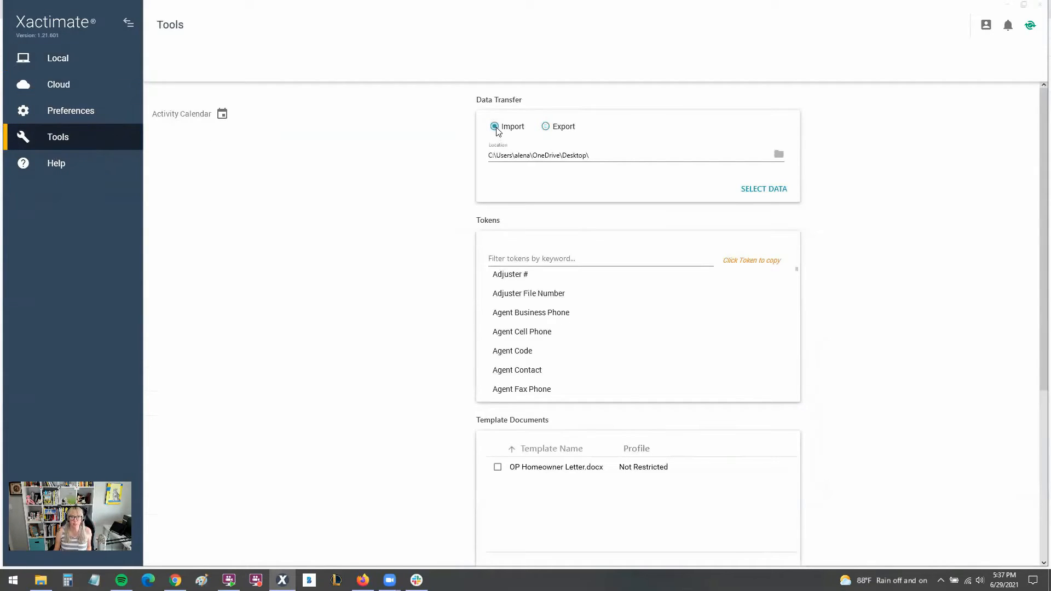
click(546, 126)
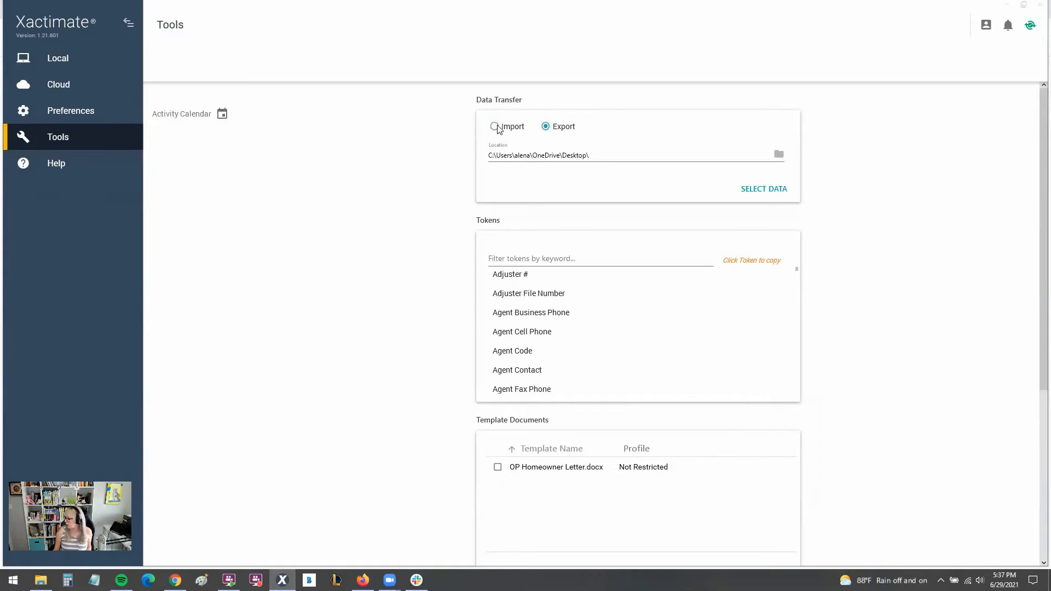
click(495, 125)
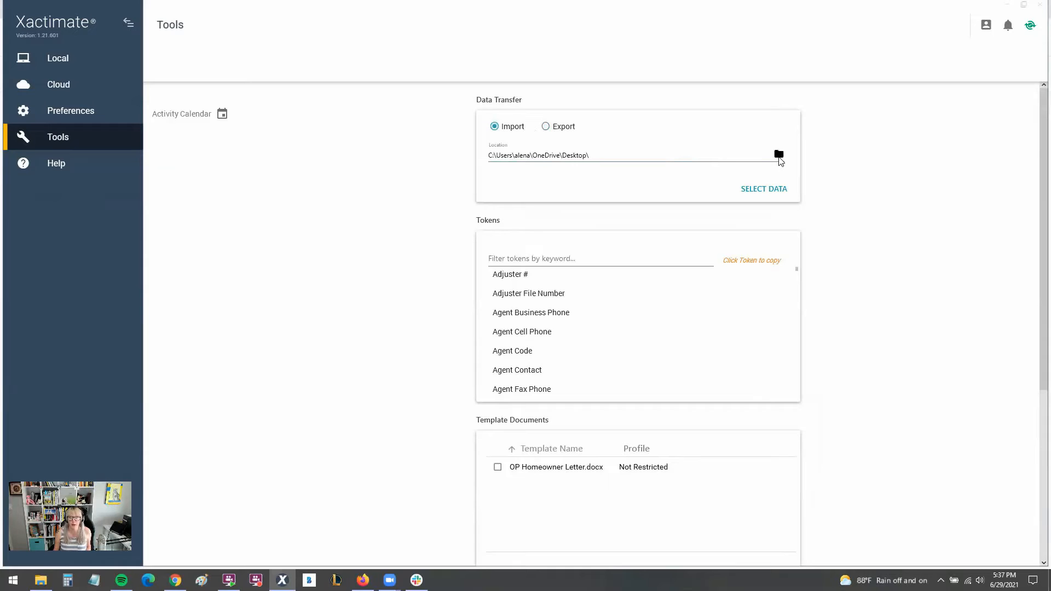
click(778, 155)
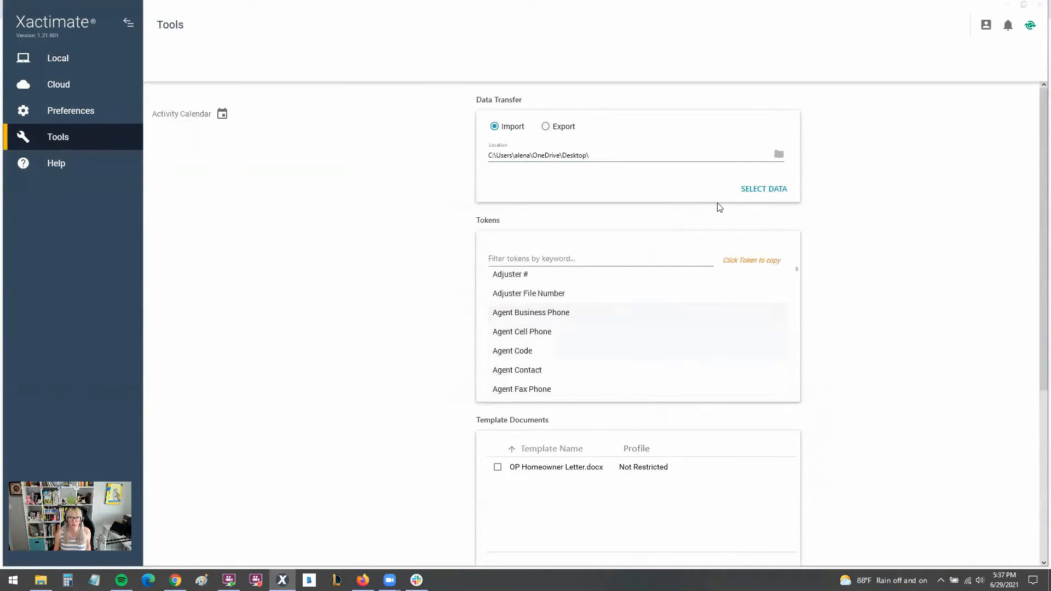
click(763, 188)
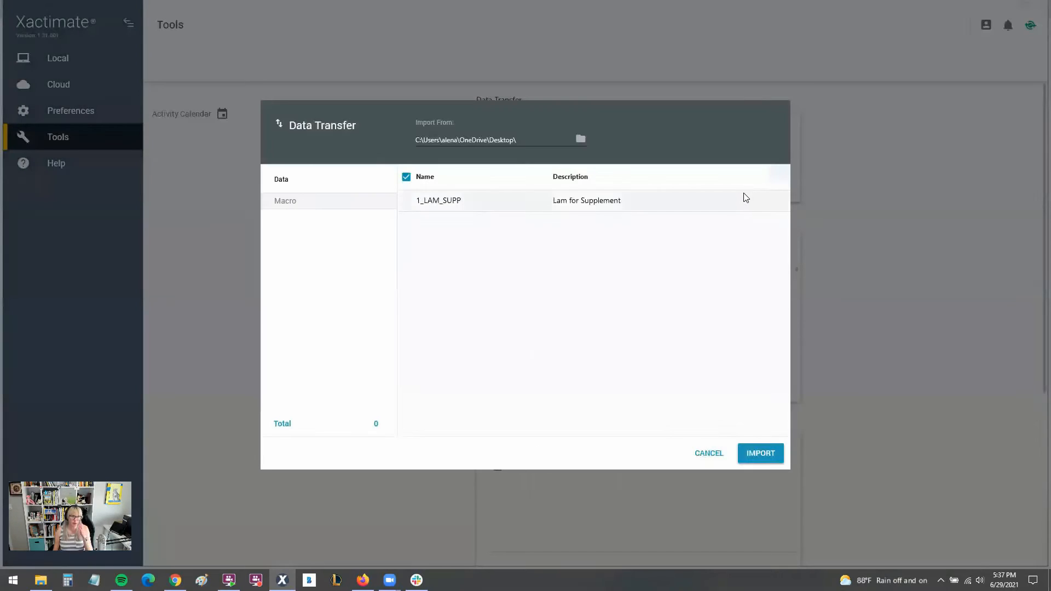
Check the 1_LAM_SUPP macro and import it
click(406, 200)
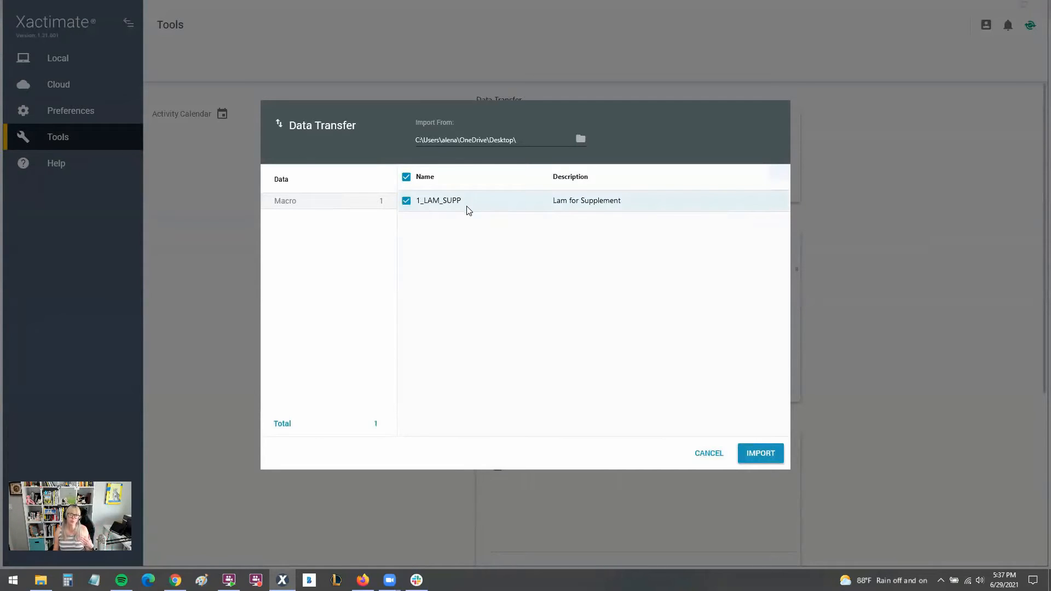
mouse_move(429, 317)
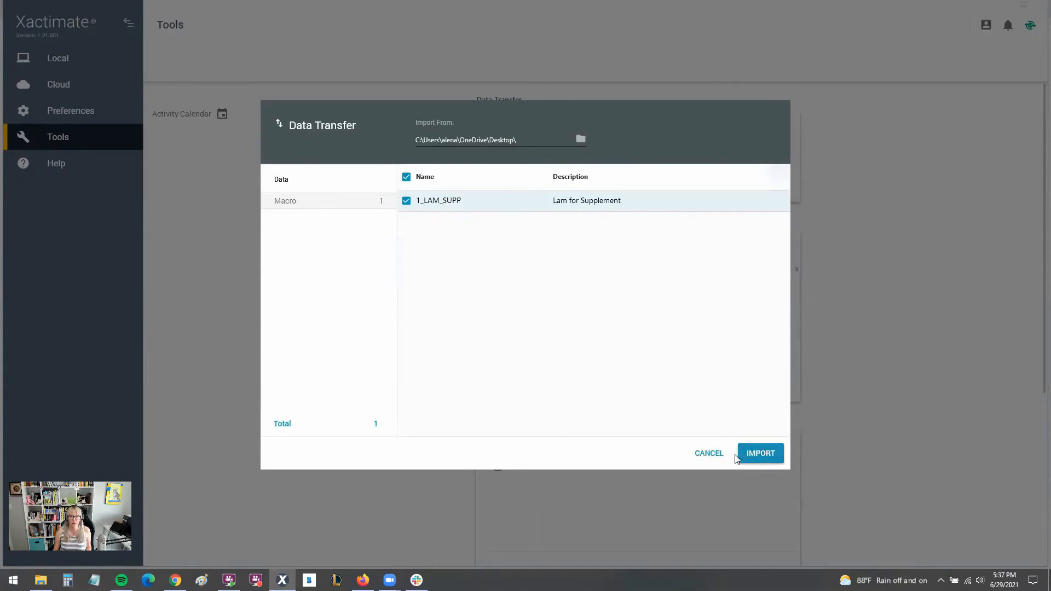
click(759, 453)
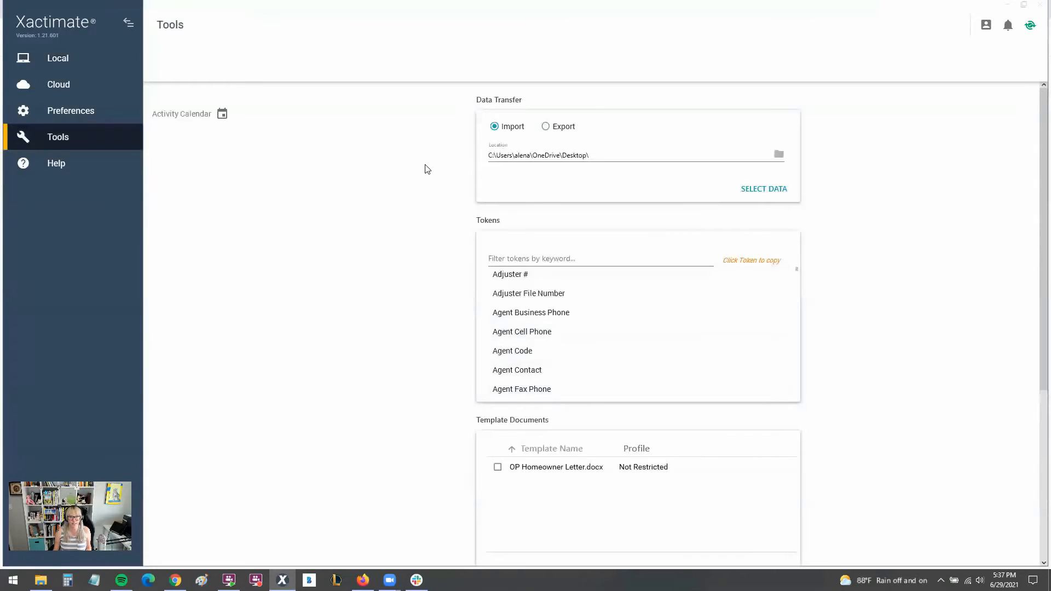
Switch to Export and set the location to a new desktop folder, New folder
click(545, 125)
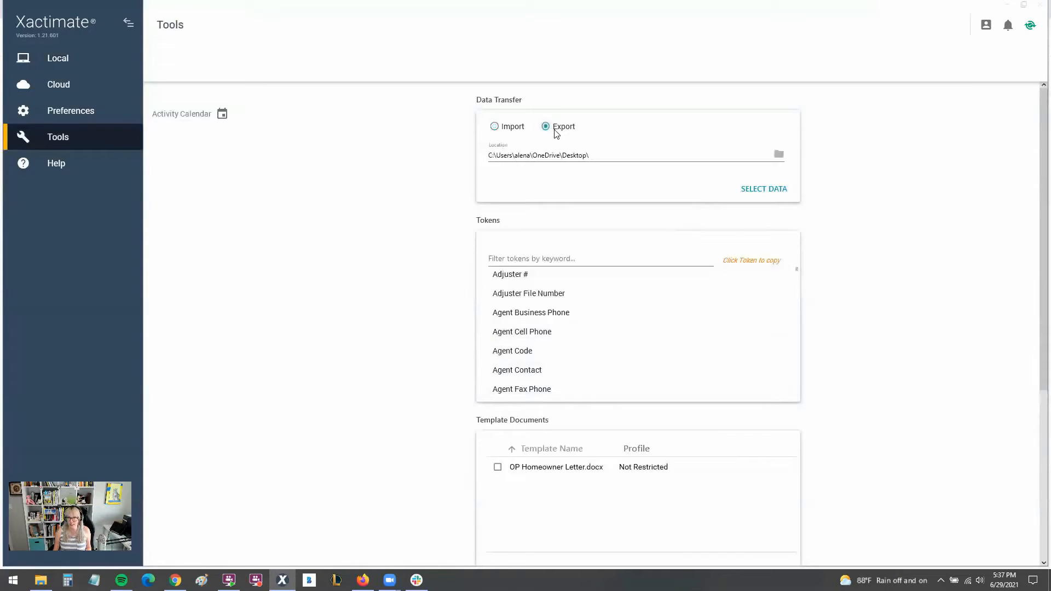
click(779, 155)
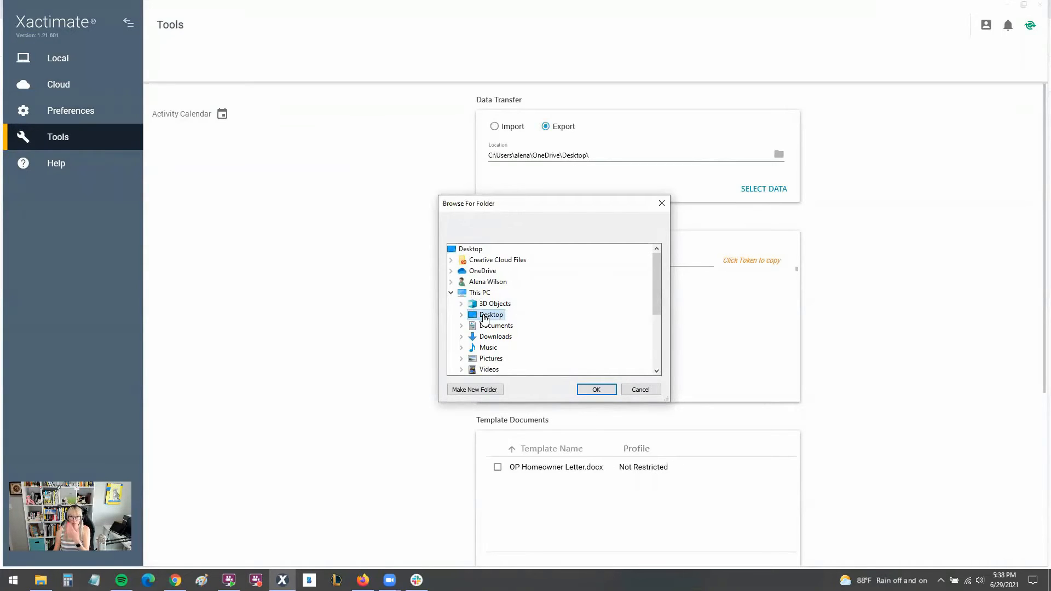
click(461, 314)
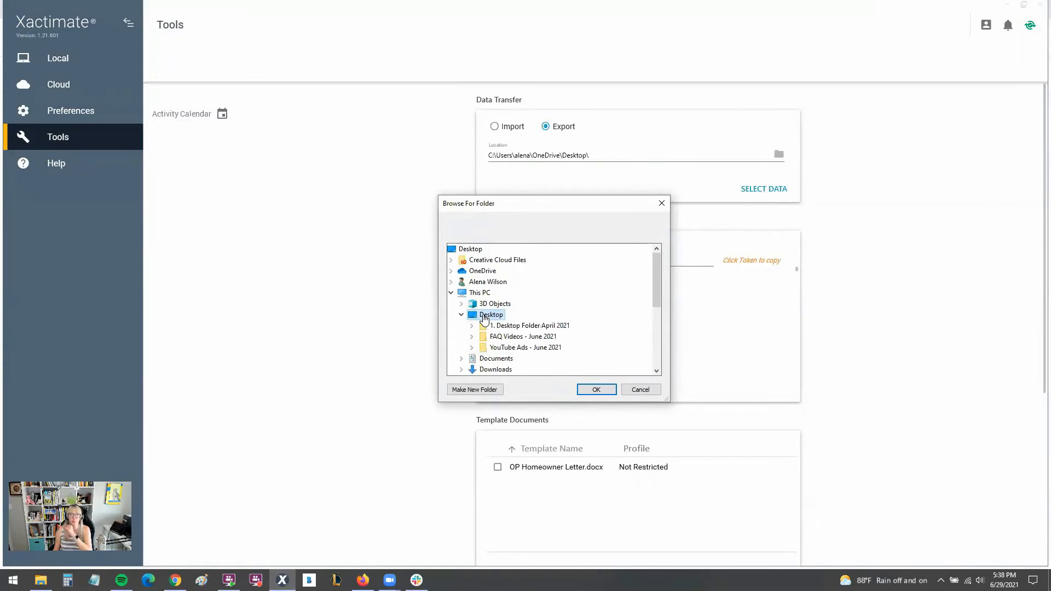
click(474, 389)
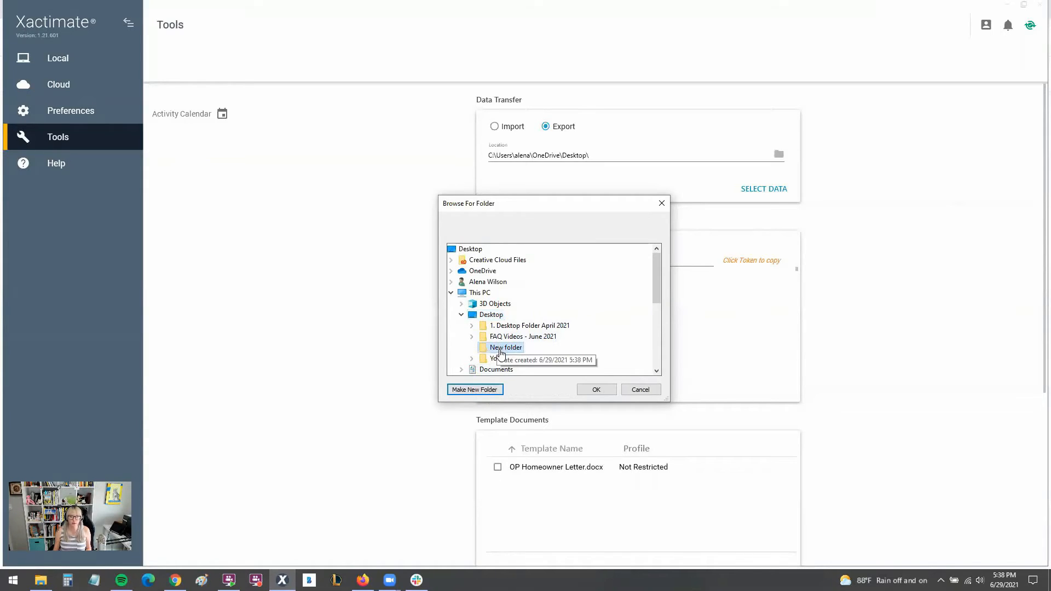
click(595, 389)
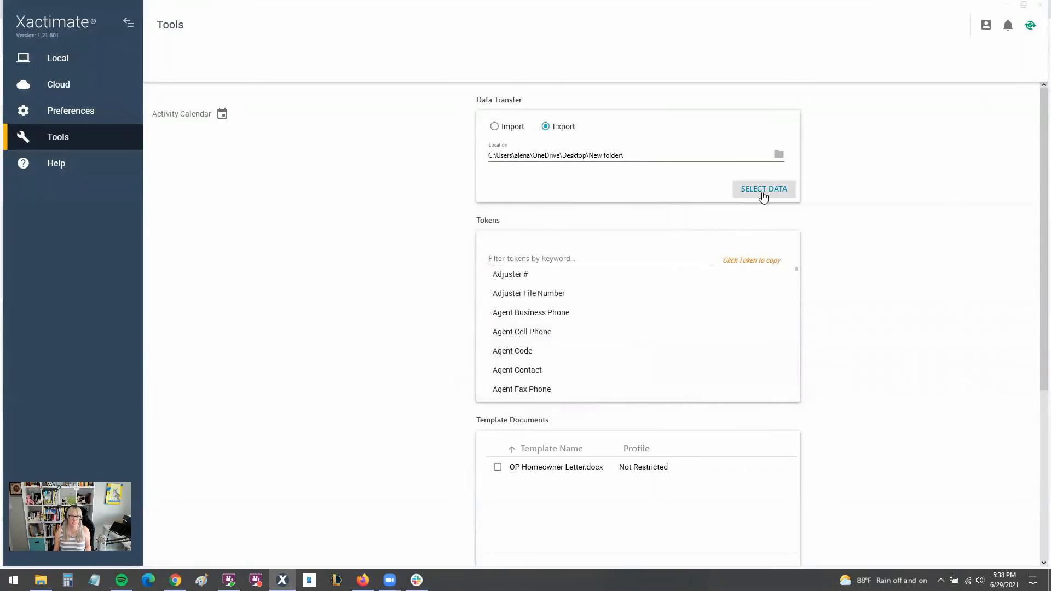
Select all 175 macros and 398 note templates and export them to New folder
click(764, 189)
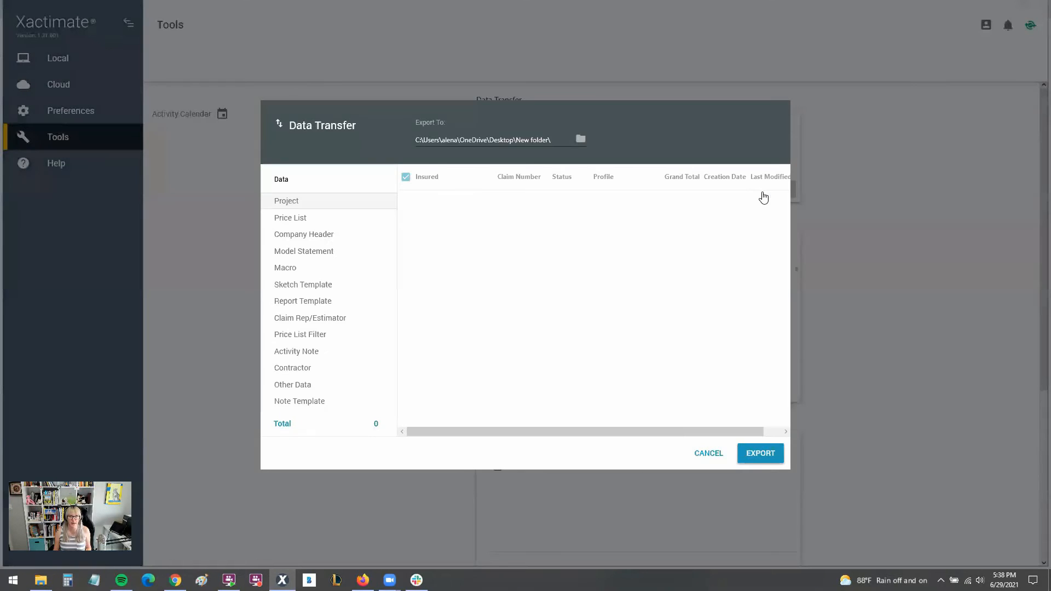
click(284, 268)
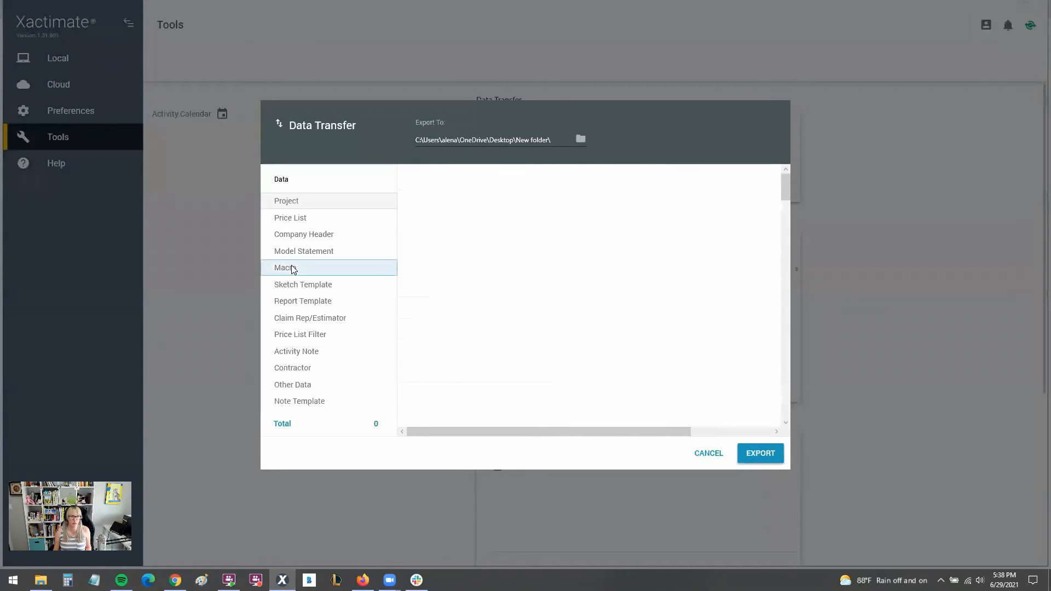
click(285, 267)
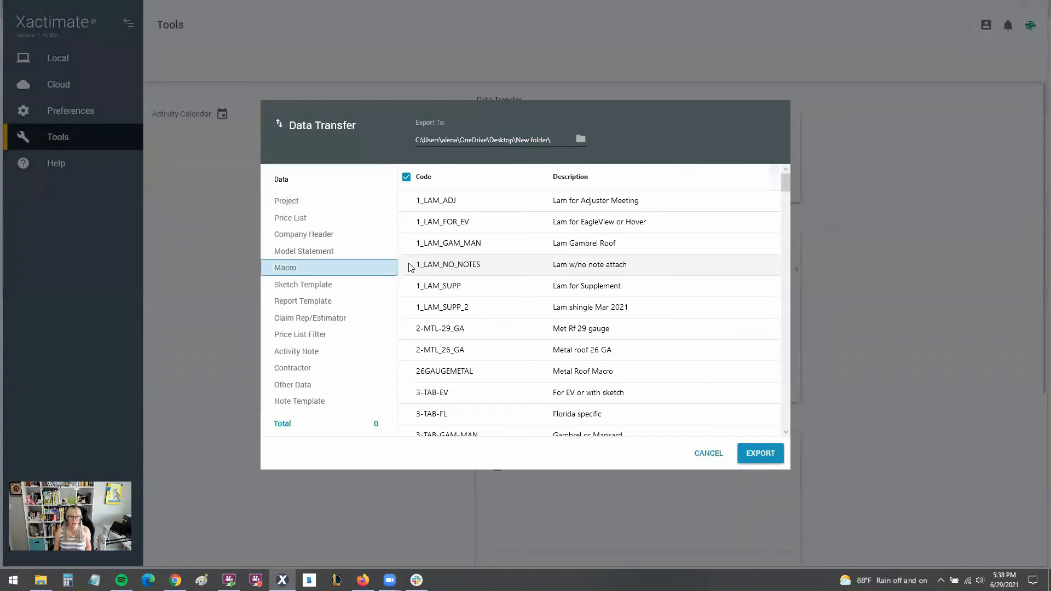
click(406, 176)
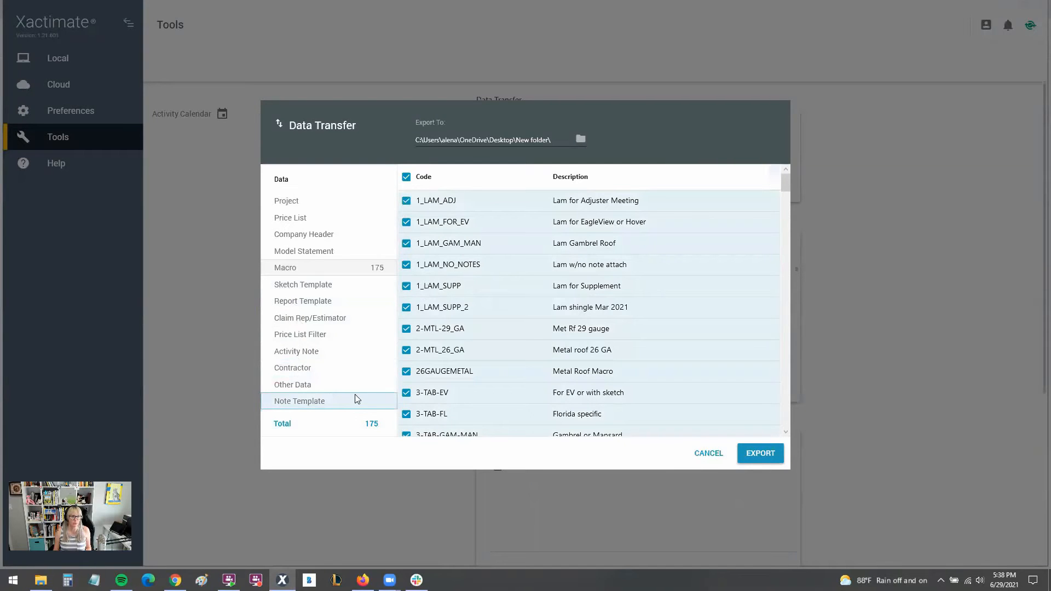
click(299, 400)
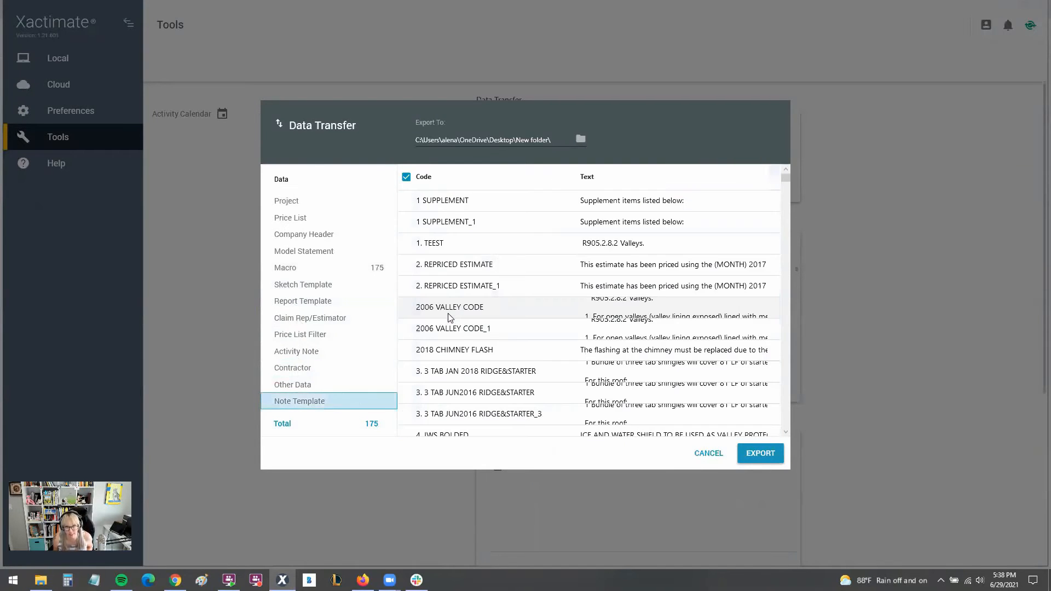
click(405, 176)
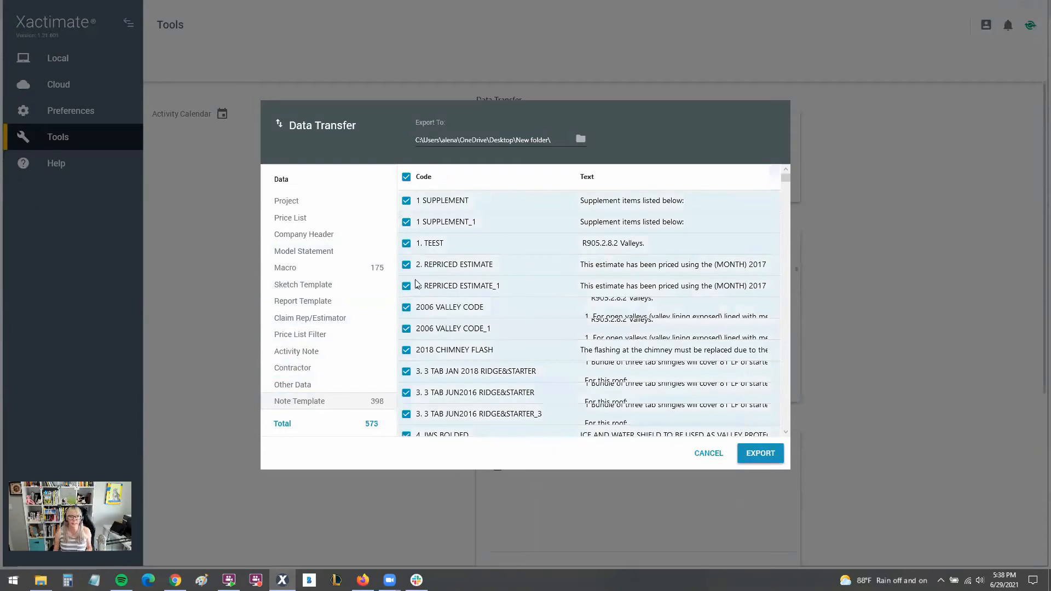
click(760, 453)
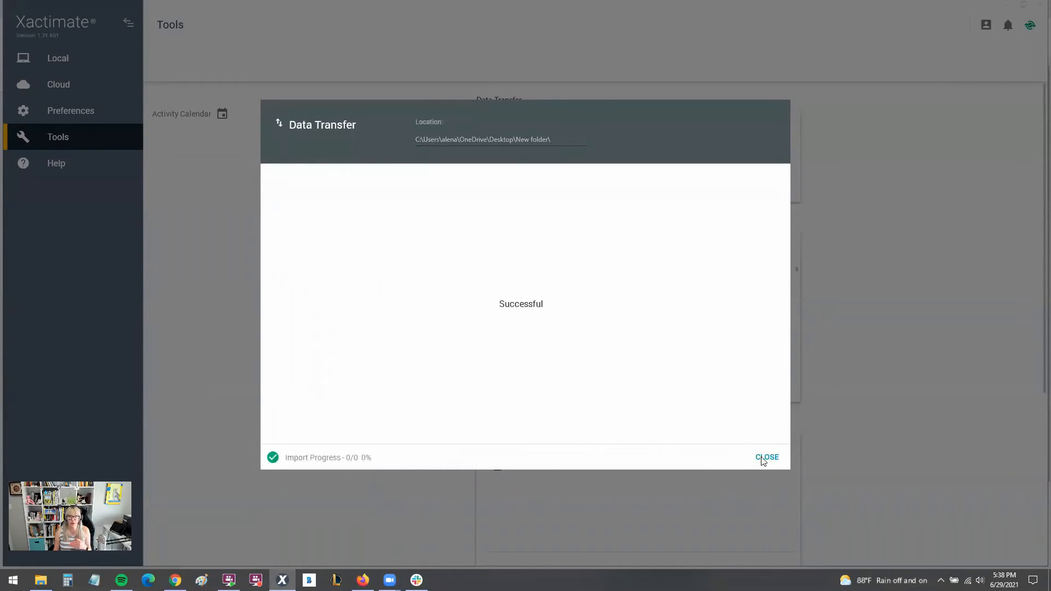
mouse_move(731, 433)
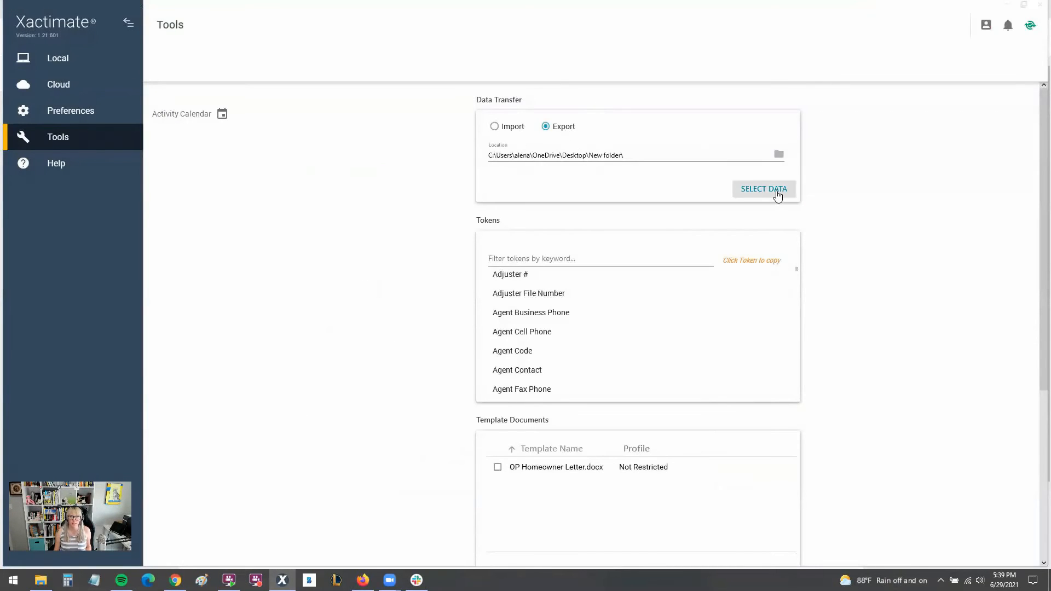
Choose a project from the Project list, export it, and dismiss the success message
click(764, 188)
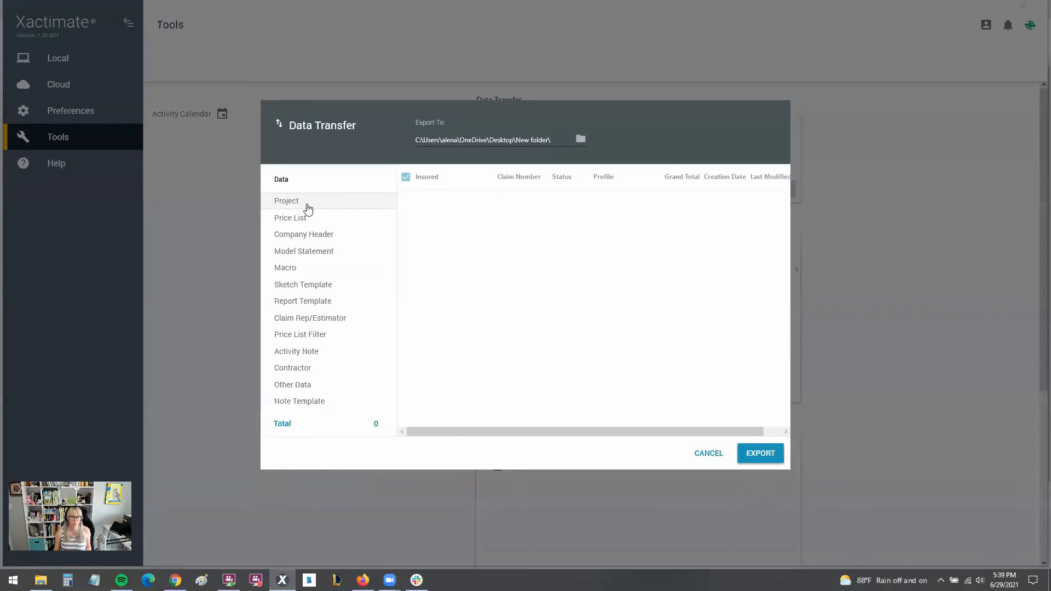
click(286, 200)
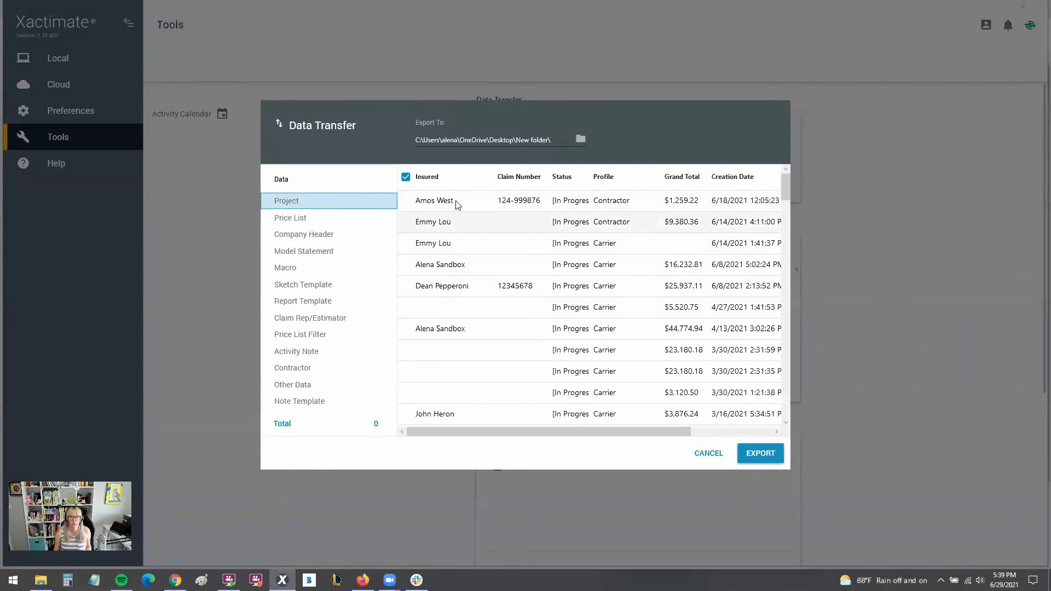
scroll(down, 3)
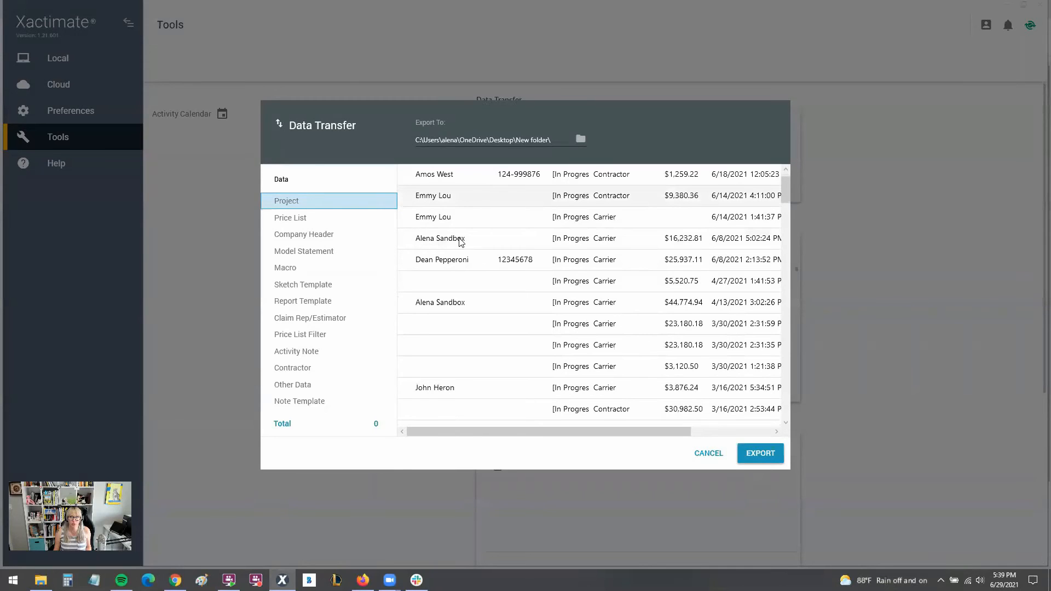
click(759, 453)
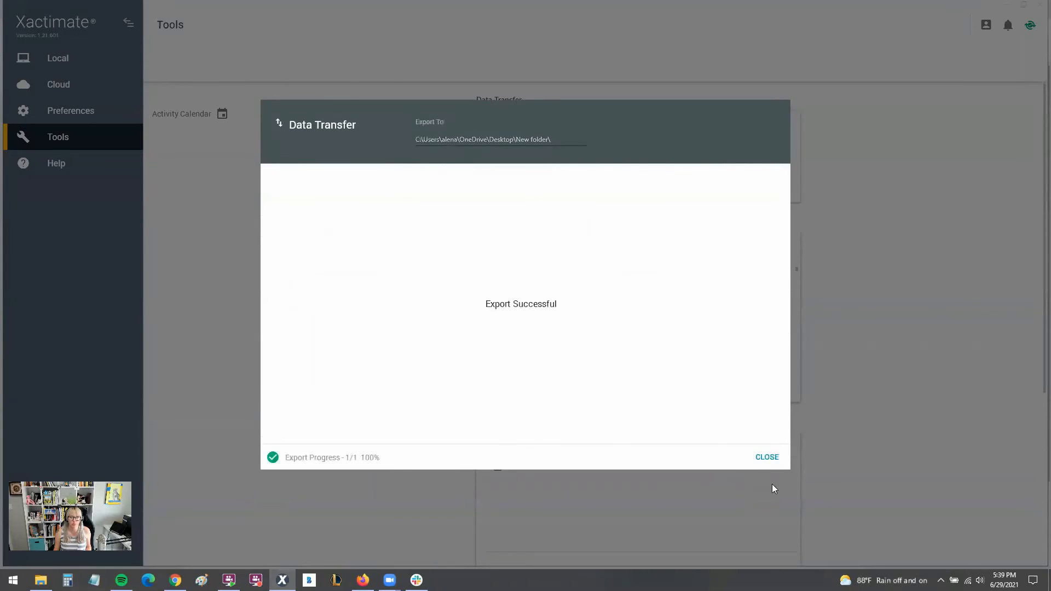
click(766, 457)
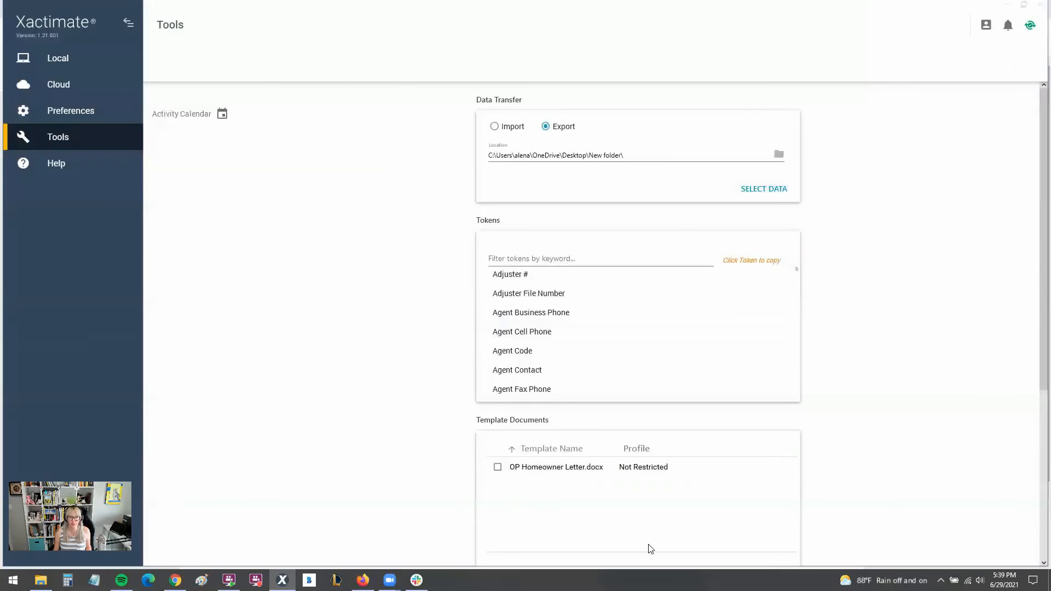